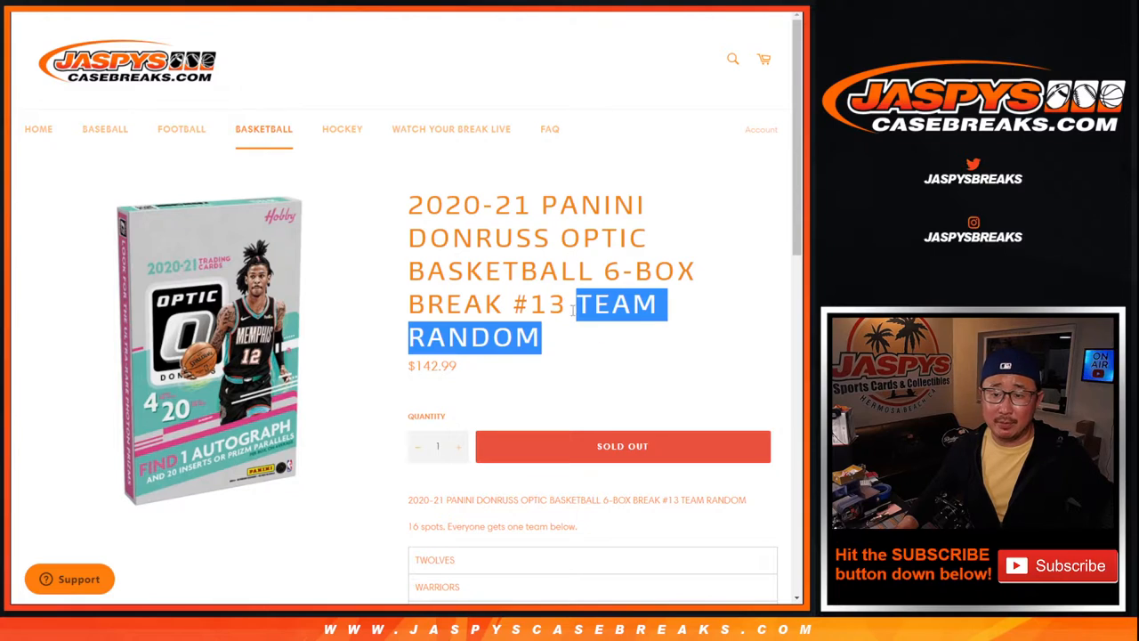
# Step: Scroll through the Jaspys CaseBreaks break's 16-team list, then switch to the team spreadsheet
pyautogui.click(534, 285)
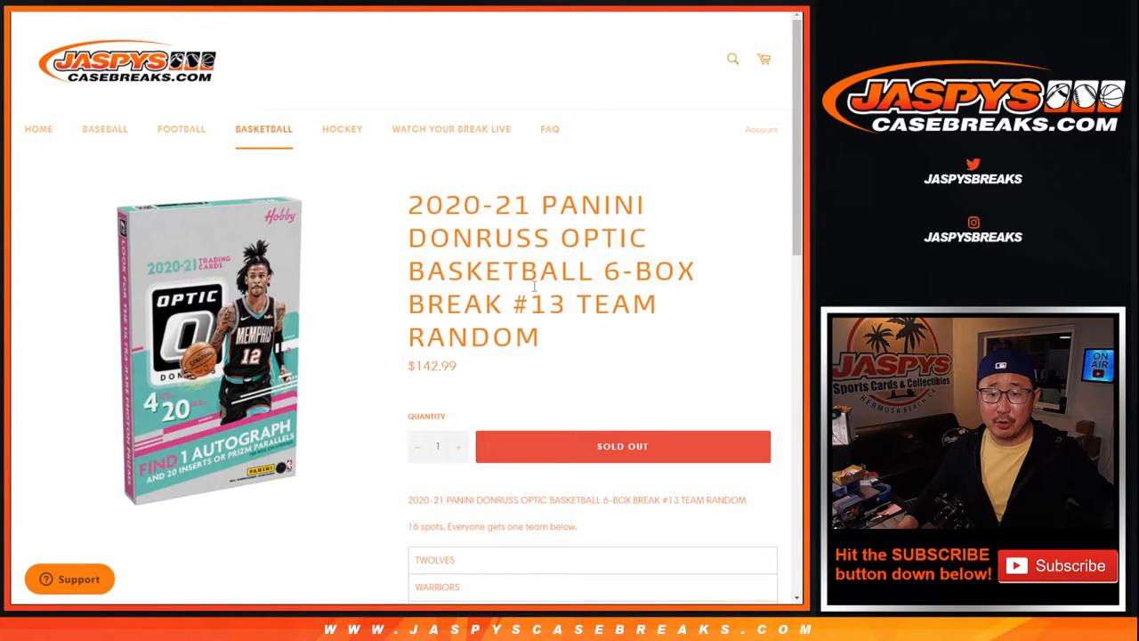
pyautogui.scroll(-3)
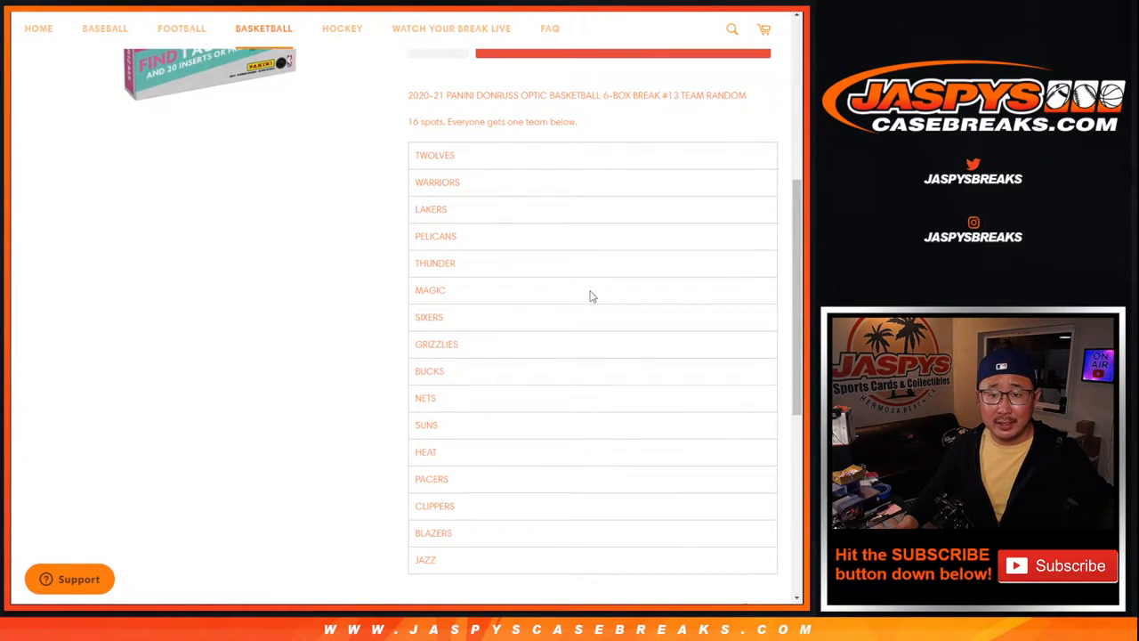
pyautogui.moveTo(533, 202)
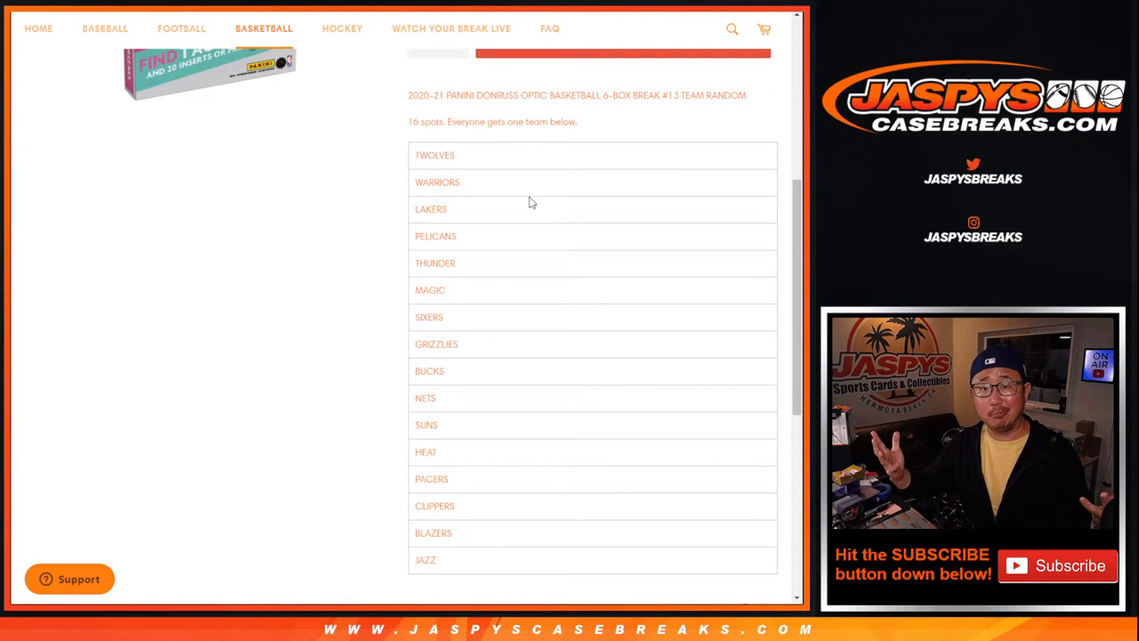
pyautogui.scroll(3)
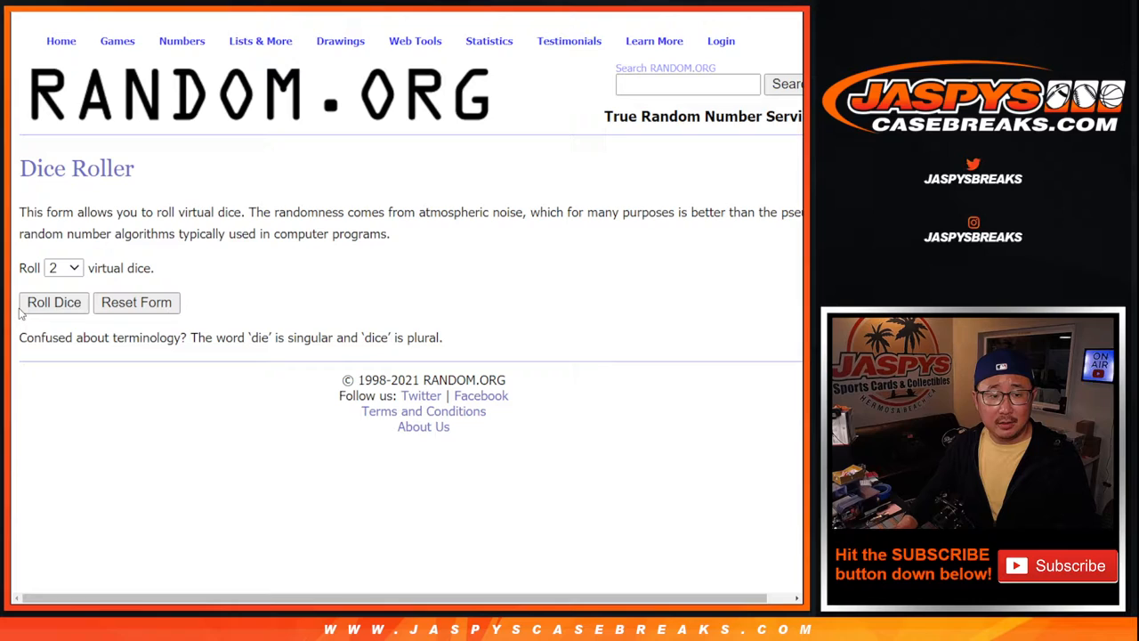
pyautogui.click(54, 301)
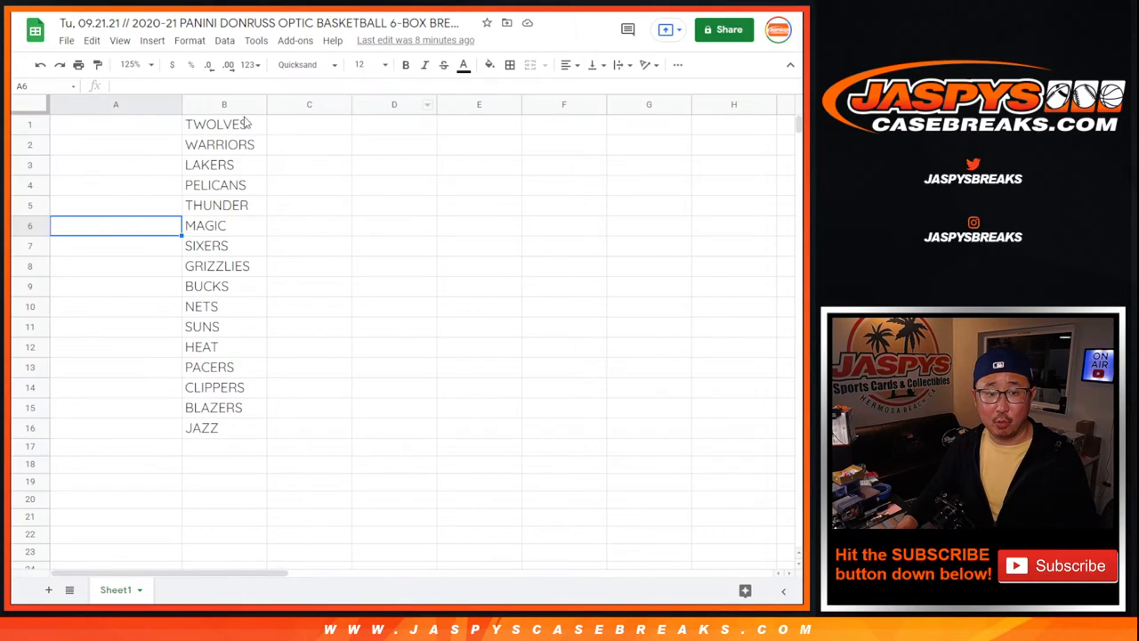
# Step: Switch to the RANDOM.ORG List Randomizer tab holding the 16 buyer names
pyautogui.click(223, 104)
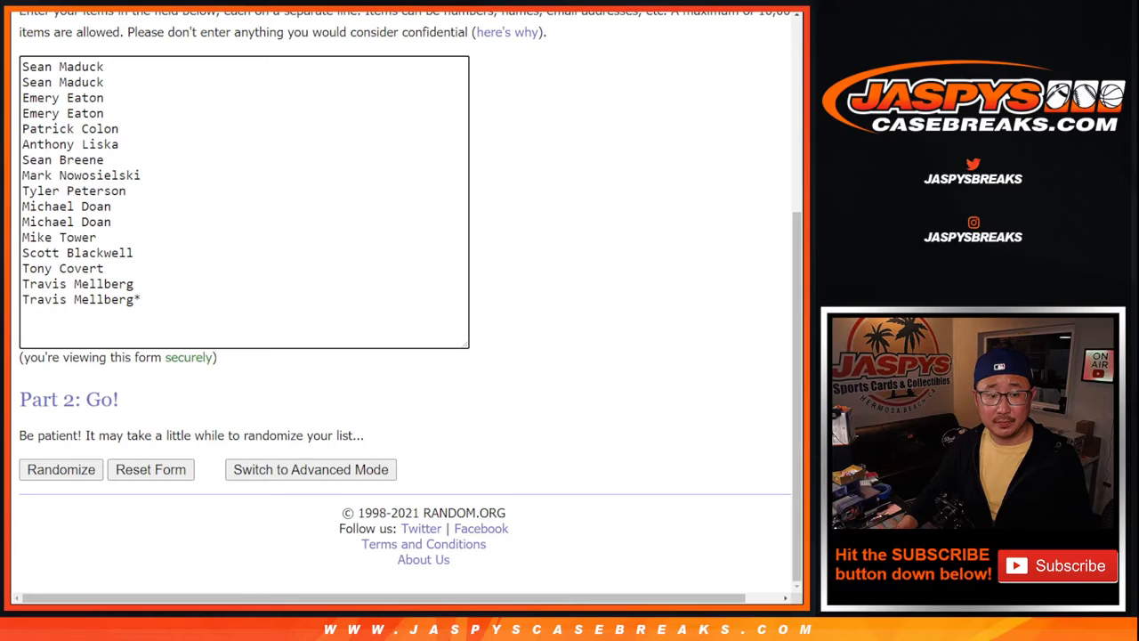
# Step: Randomize the 16 buyer names and select the shuffled result list
pyautogui.click(60, 469)
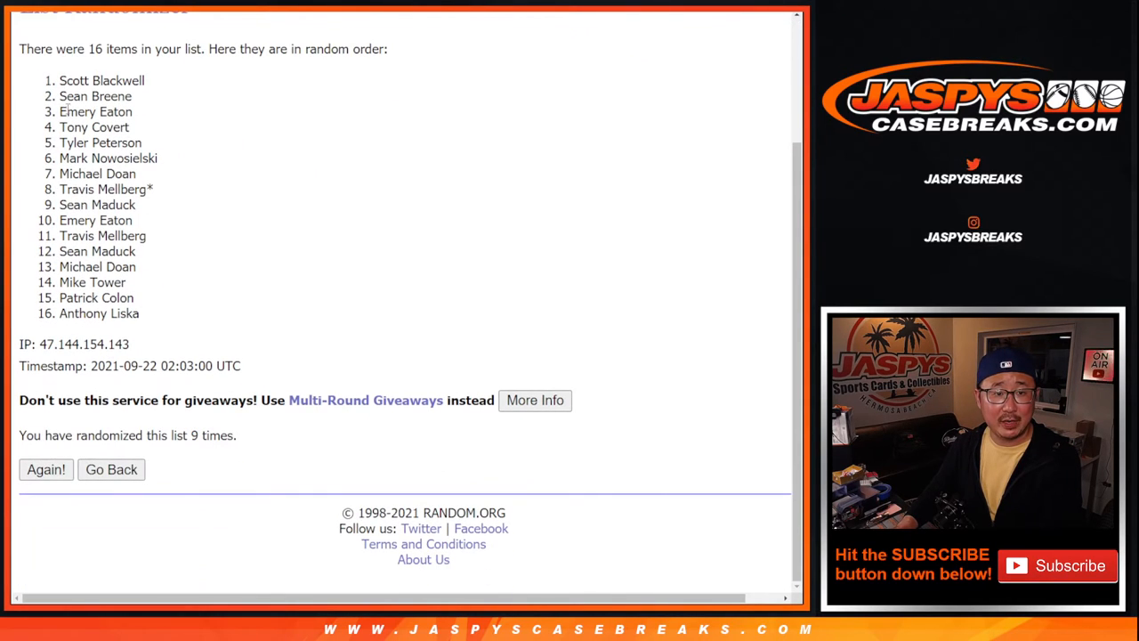
pyautogui.moveTo(86, 80); pyautogui.dragTo(127, 313)
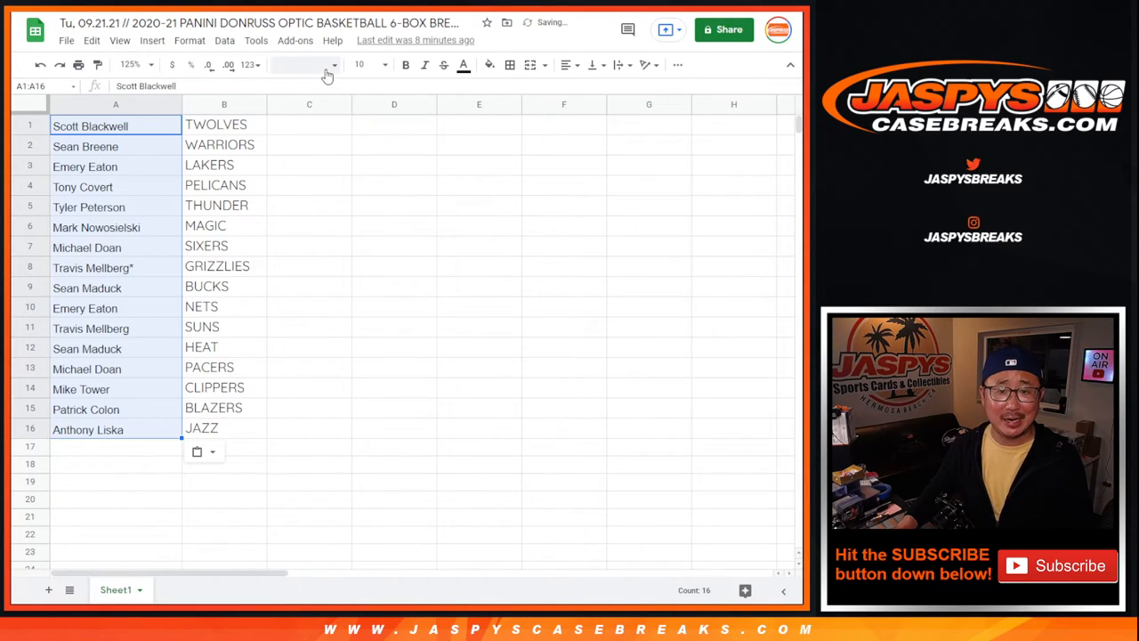
# Step: Set the pasted buyer names to 12-point font and zoom the sheet to 150%
pyautogui.click(365, 64)
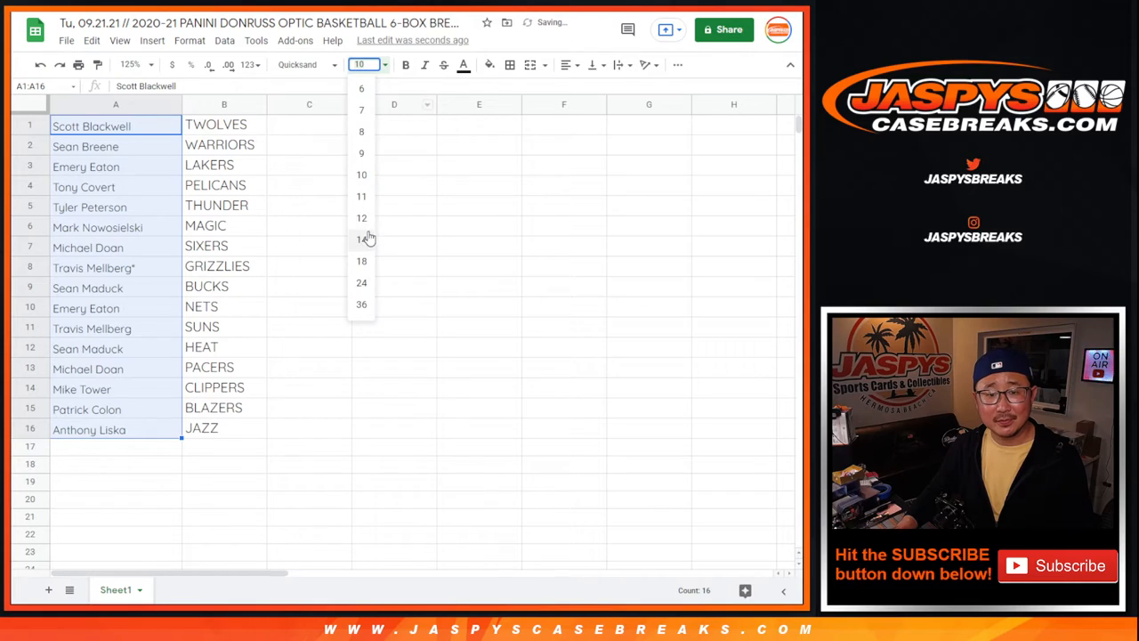
pyautogui.click(362, 217)
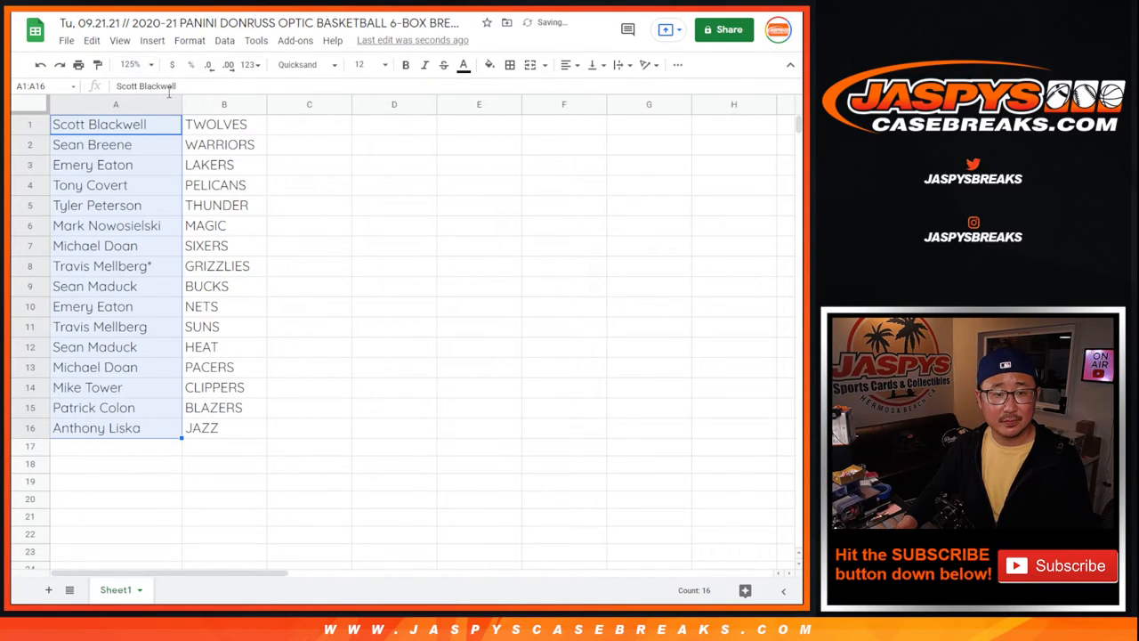
pyautogui.click(131, 64)
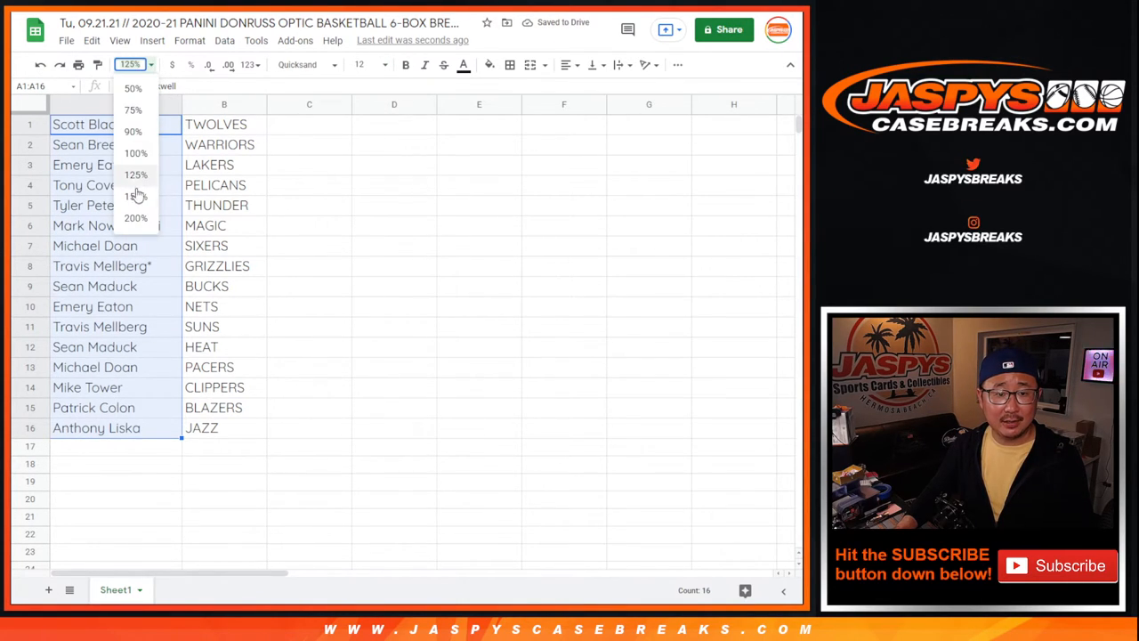
pyautogui.click(135, 195)
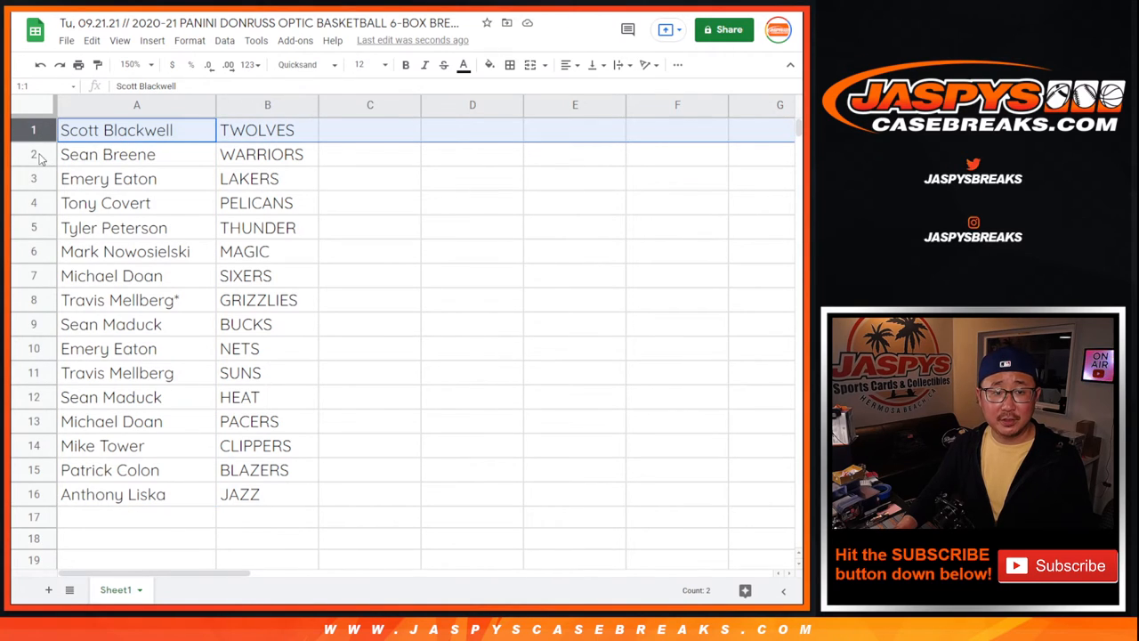
pyautogui.click(109, 178)
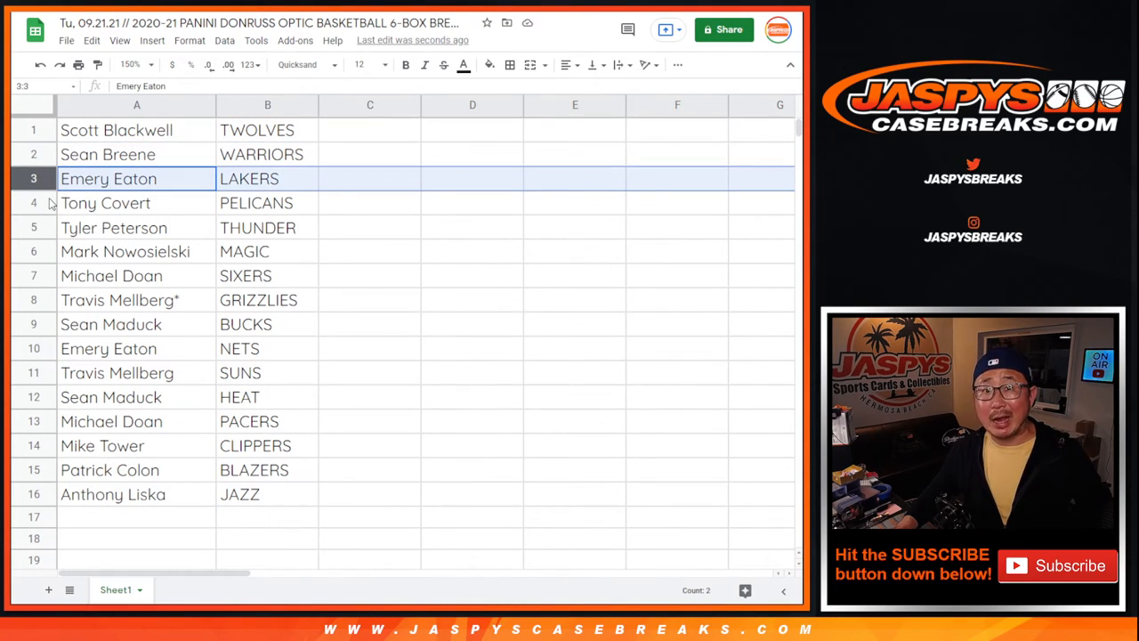
pyautogui.click(113, 226)
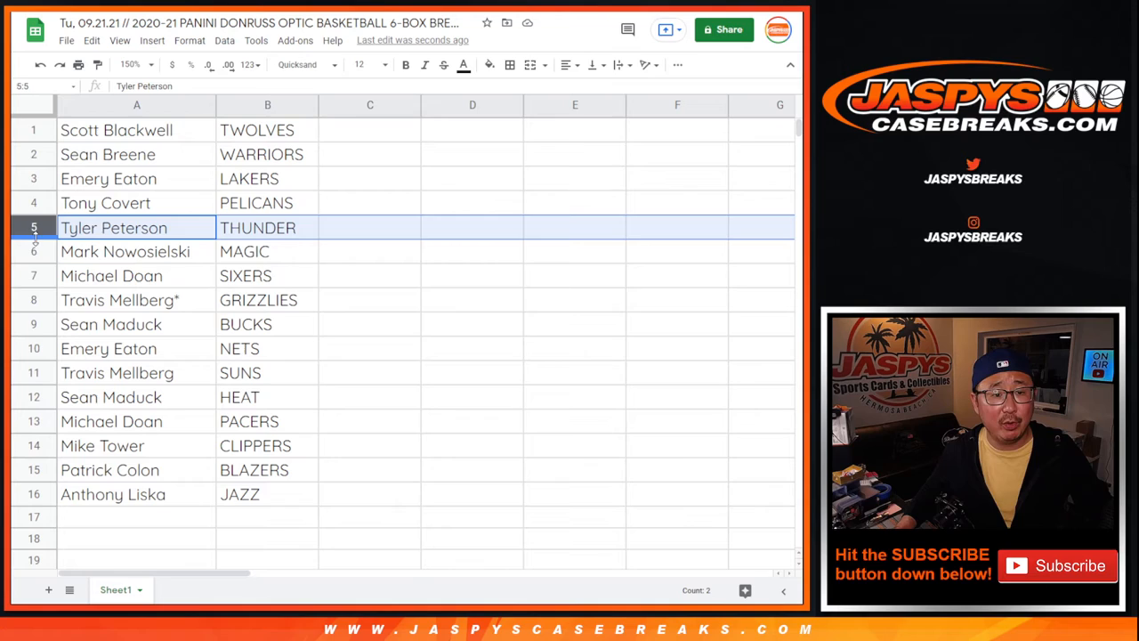
pyautogui.click(111, 275)
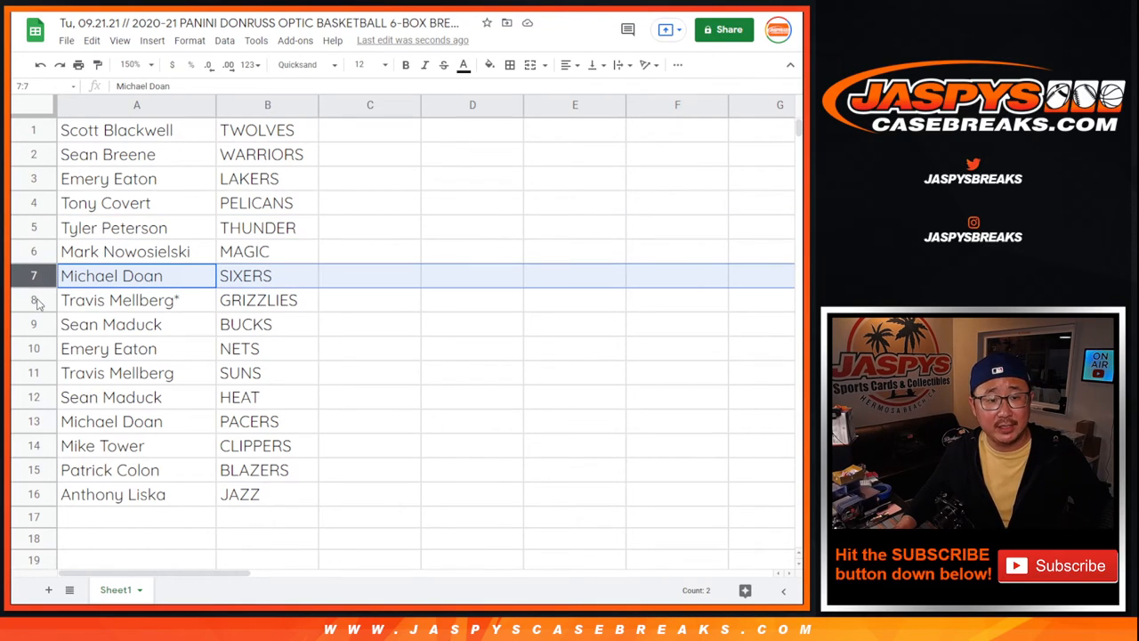
pyautogui.click(120, 300)
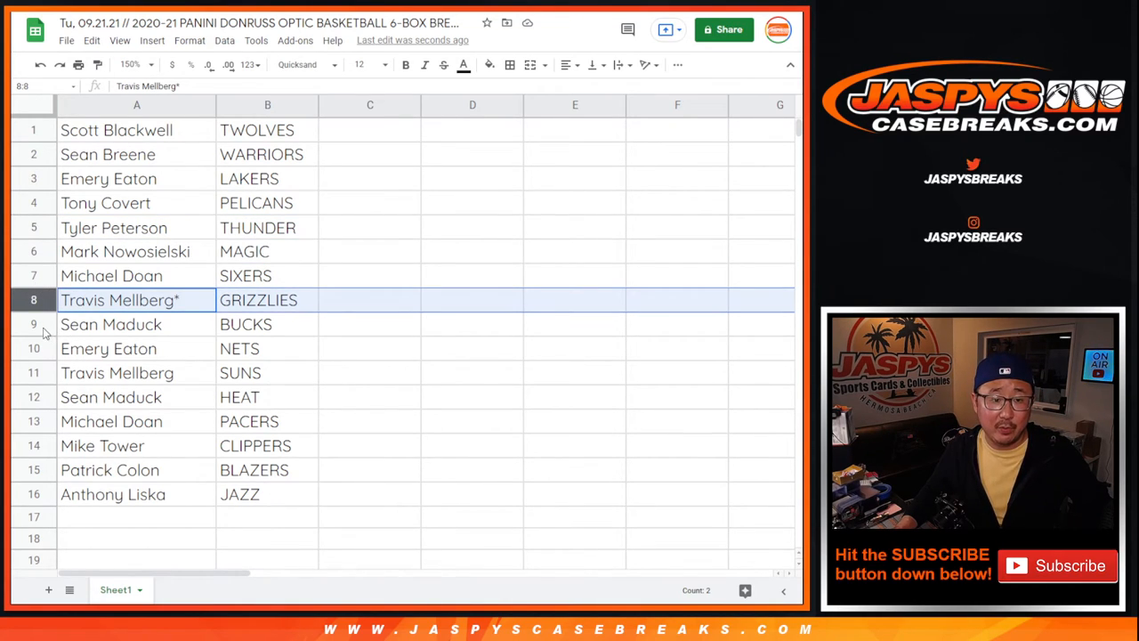
pyautogui.click(136, 348)
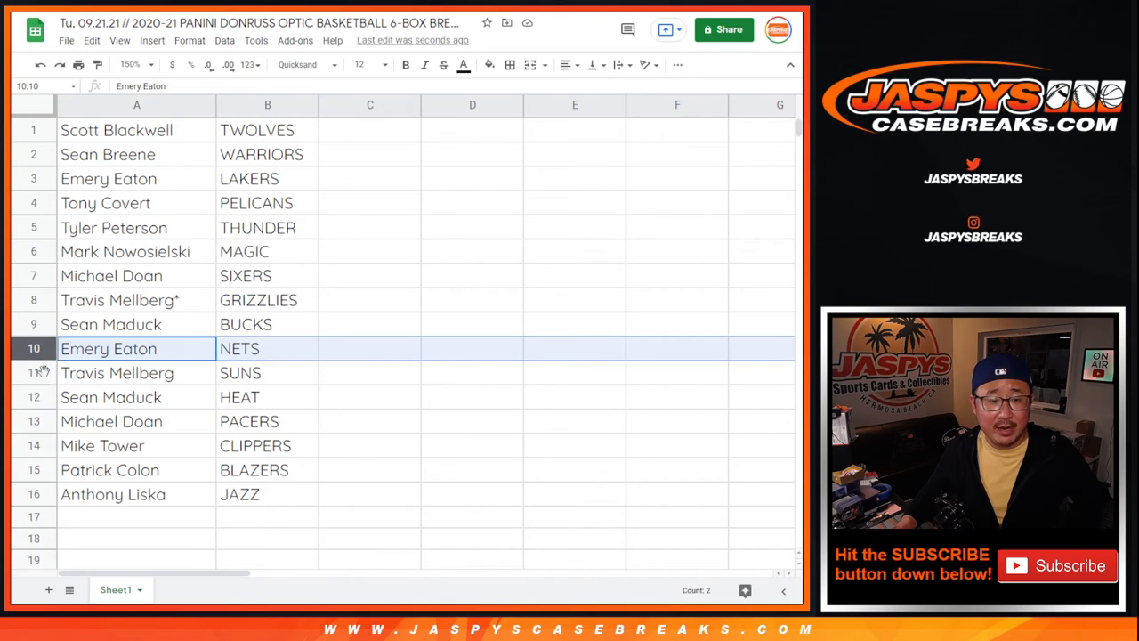
pyautogui.click(111, 421)
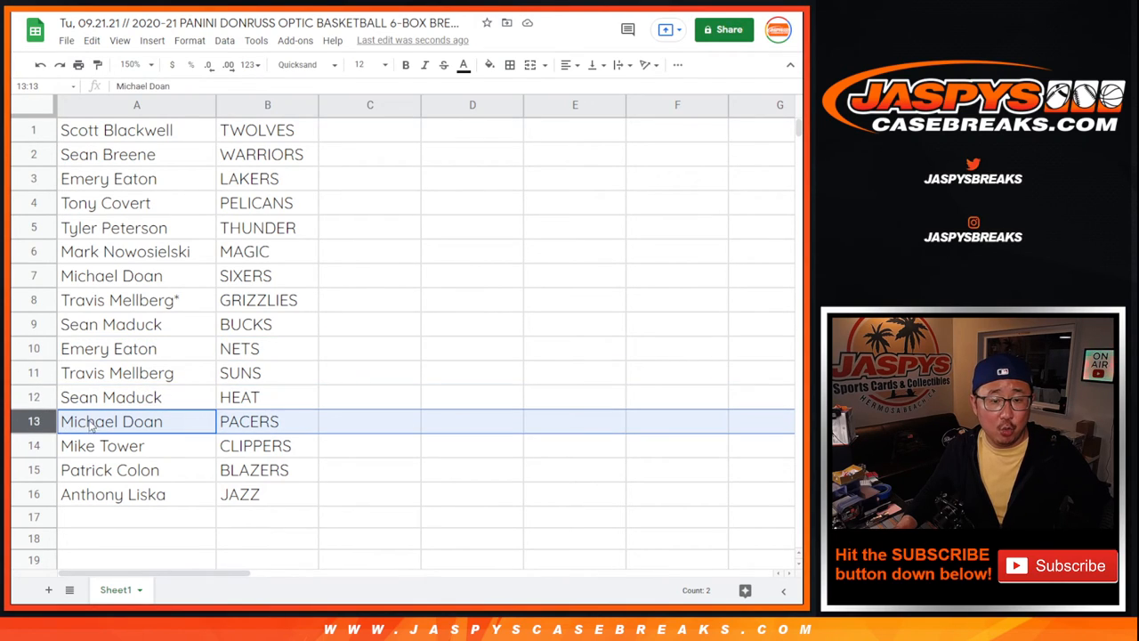
pyautogui.click(136, 445)
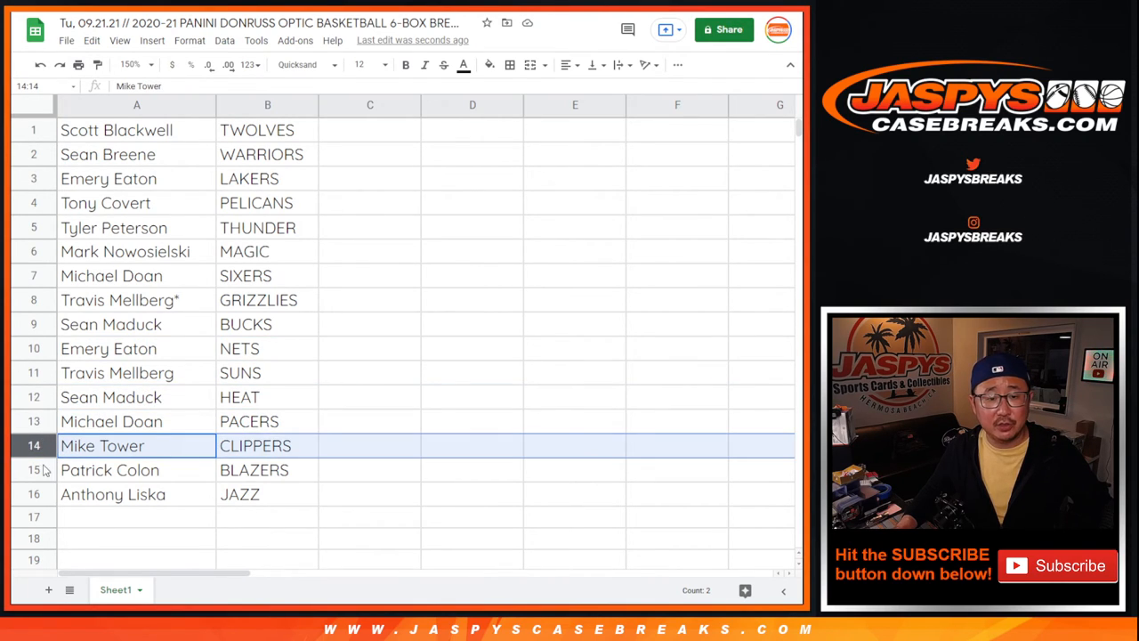
pyautogui.click(136, 494)
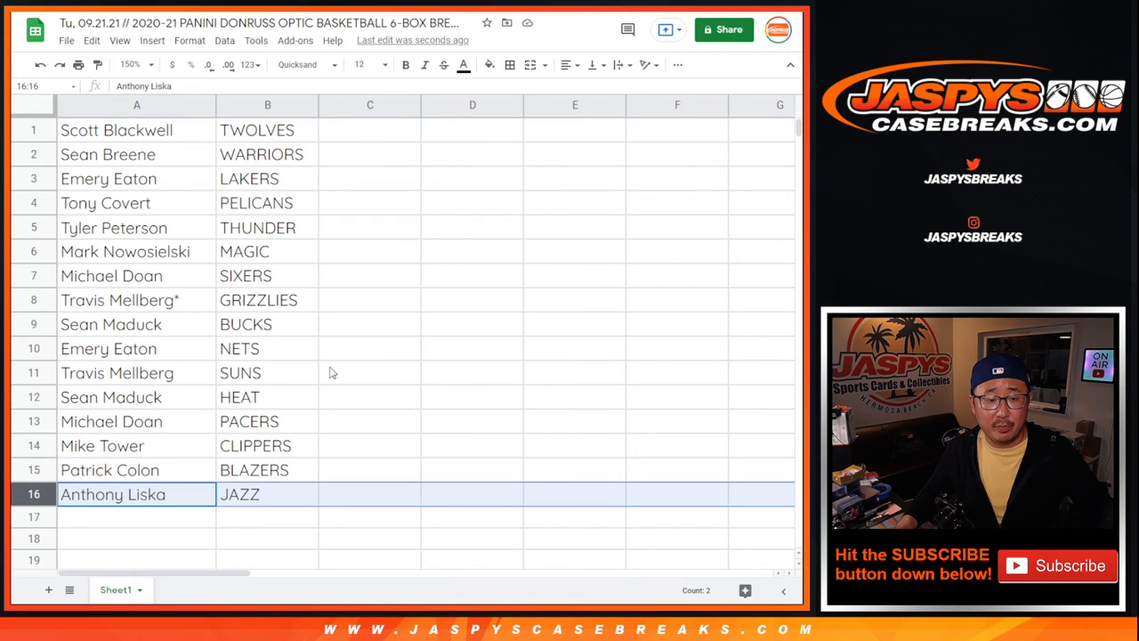
pyautogui.moveTo(167, 130)
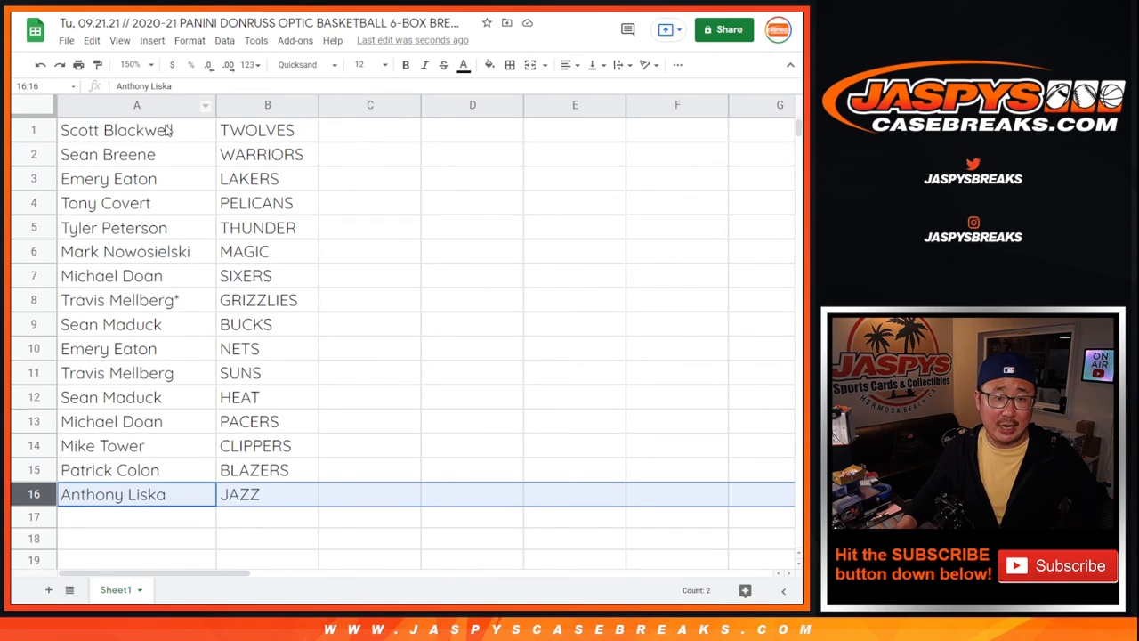
pyautogui.click(136, 130)
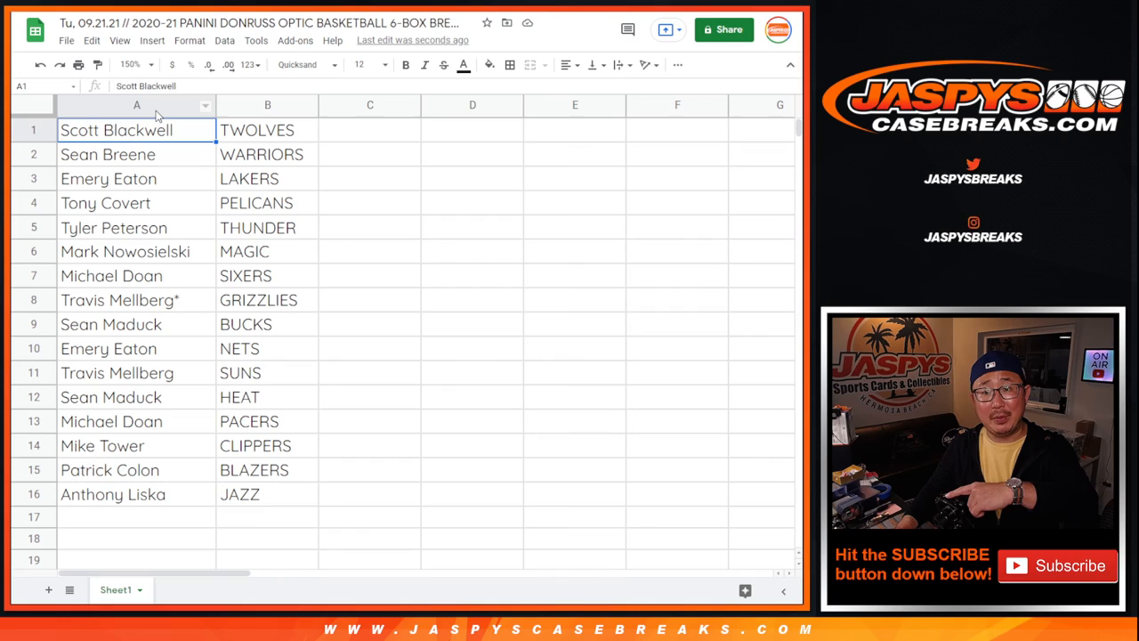